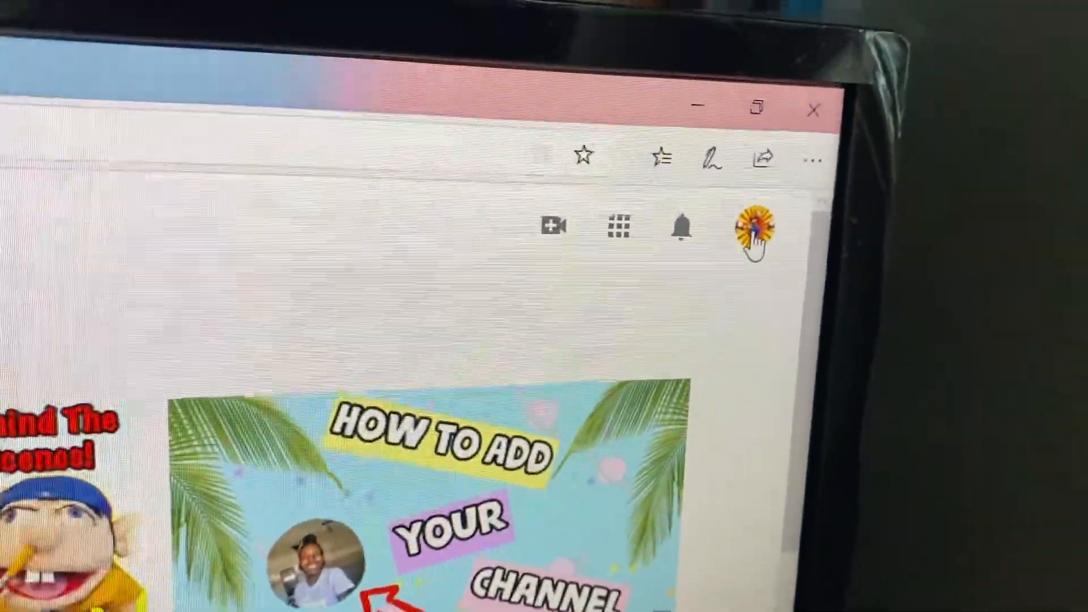
- Open the profile avatar's account menu to reach the channel page
left_click(754, 229)
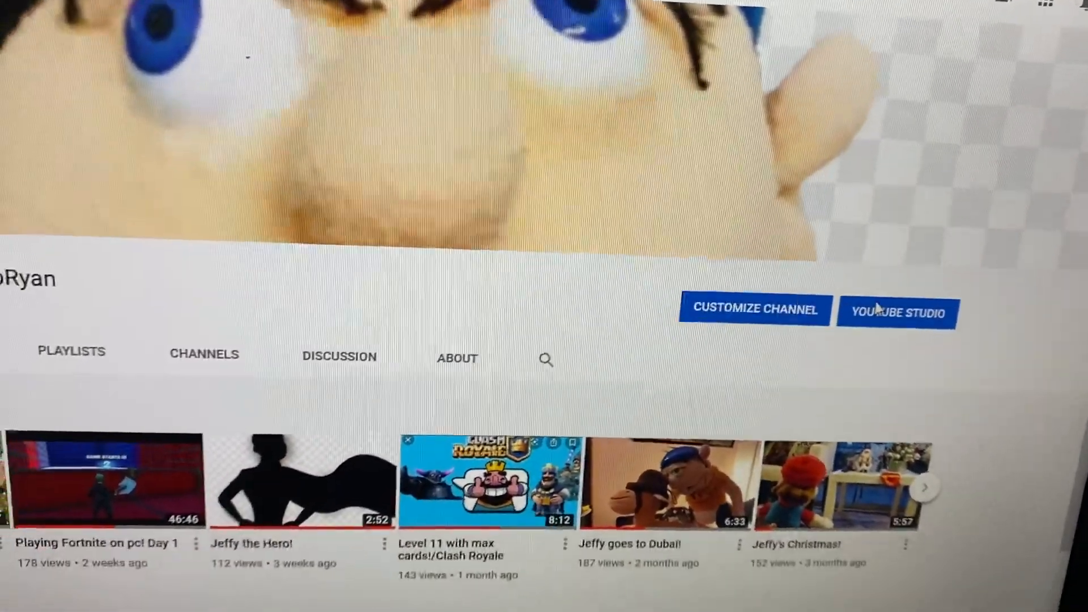
- Open YouTube Studio's Videos list and scroll down to Jeffy goes to Dubai!
left_click(897, 312)
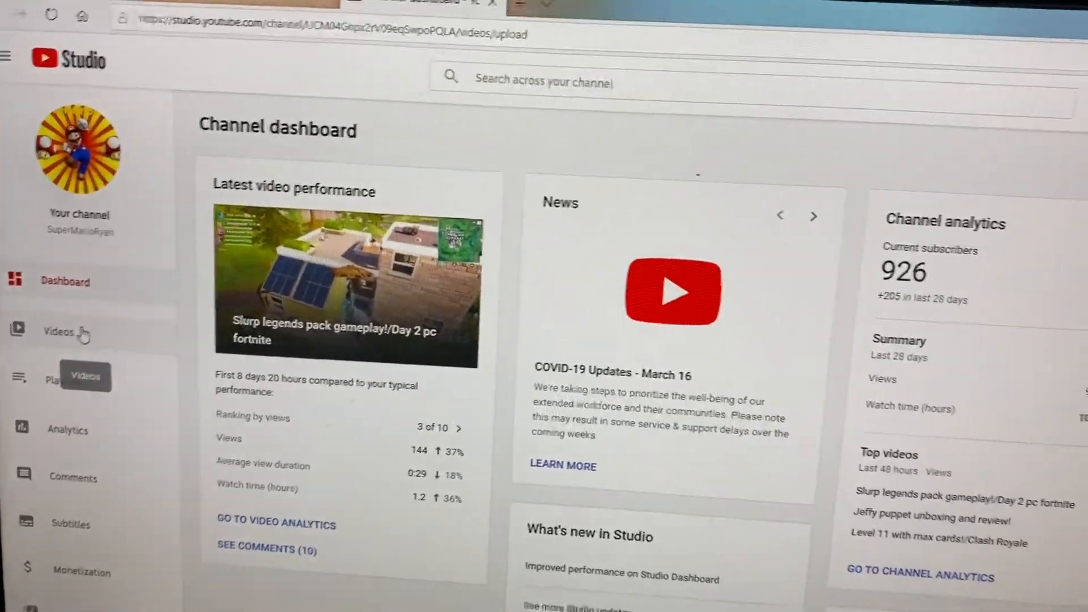
left_click(59, 332)
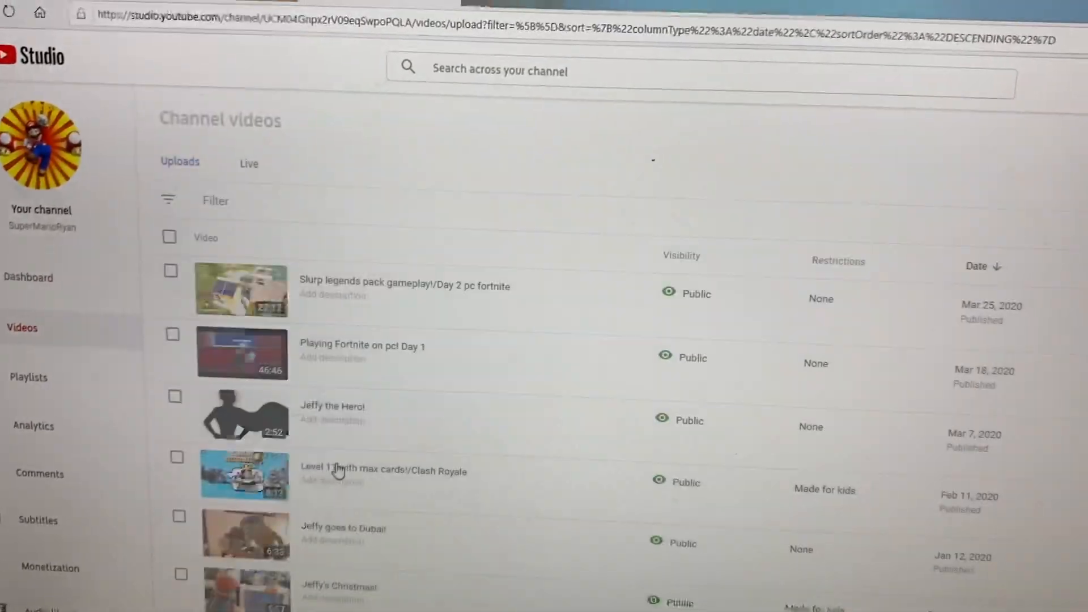
scroll("down", 3)
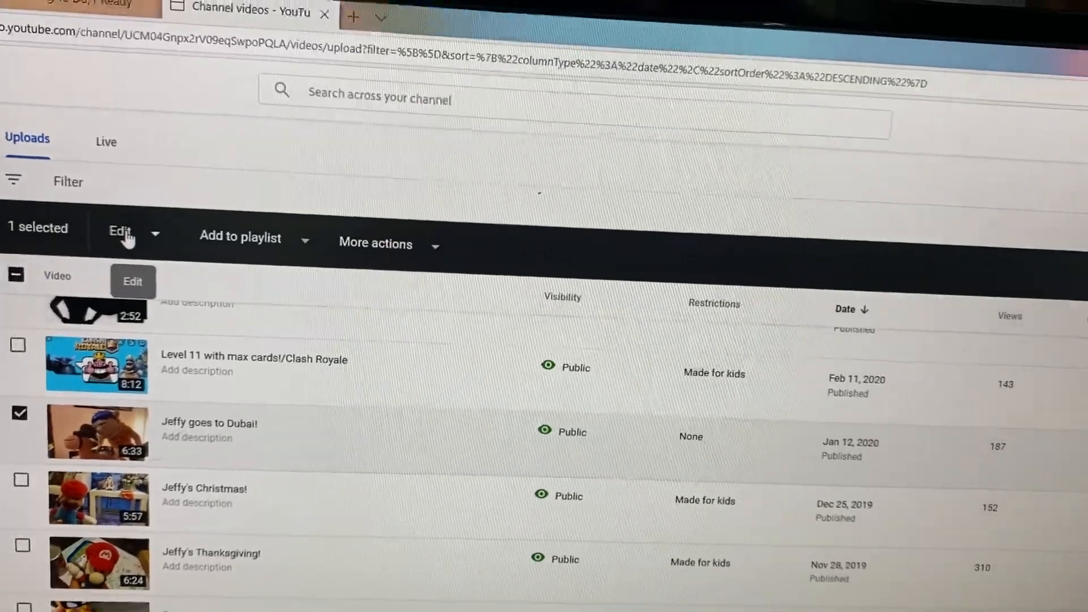
- Pick the embedding field under bulk Edit and reach the Jeffy goes to Dubai! details page
left_click(125, 232)
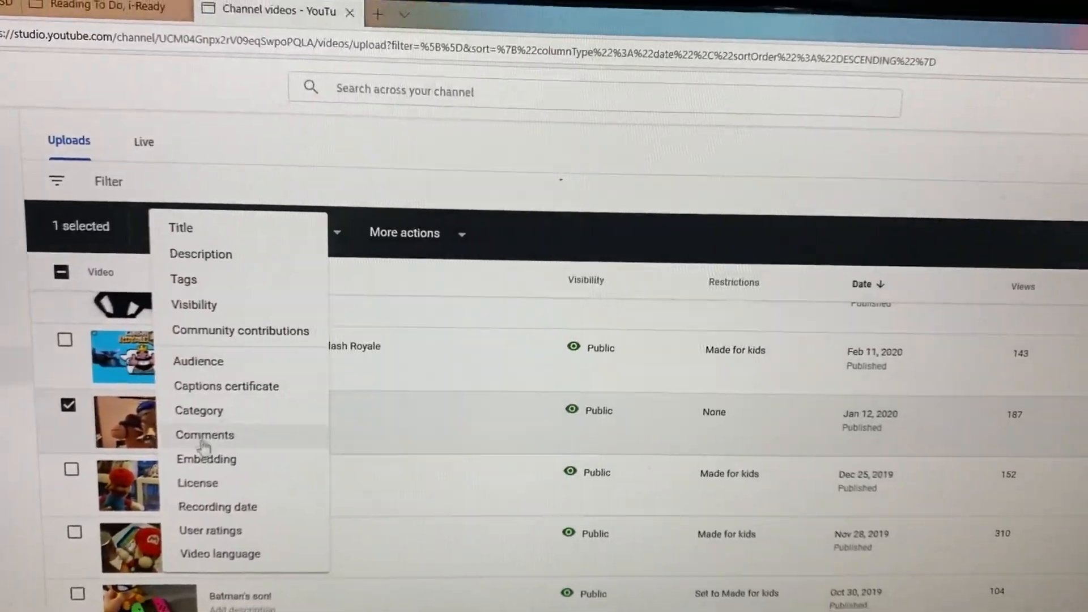
left_click(206, 459)
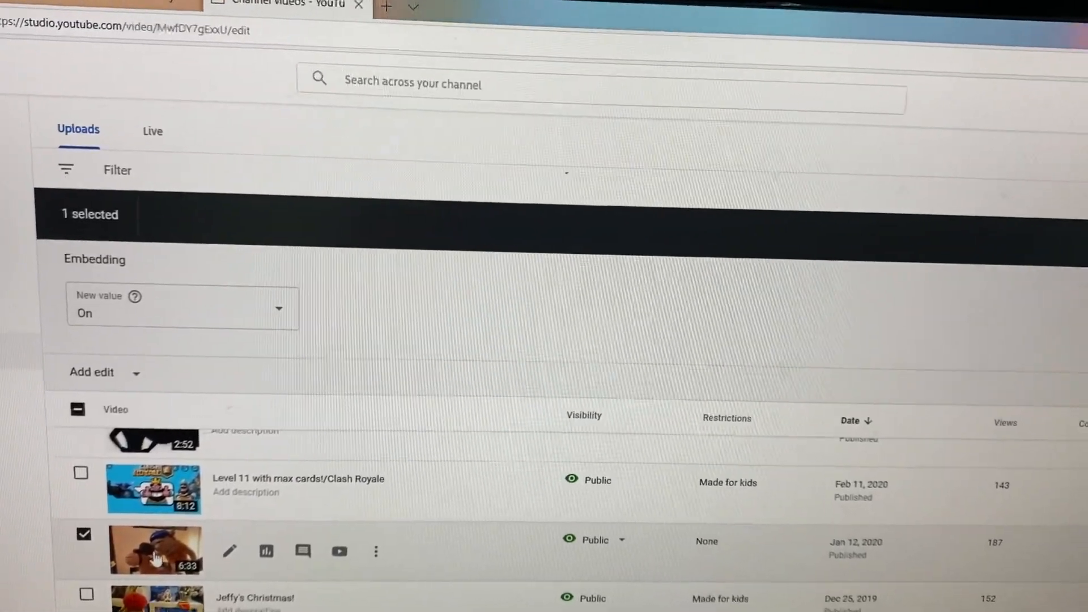
scroll("down", 3)
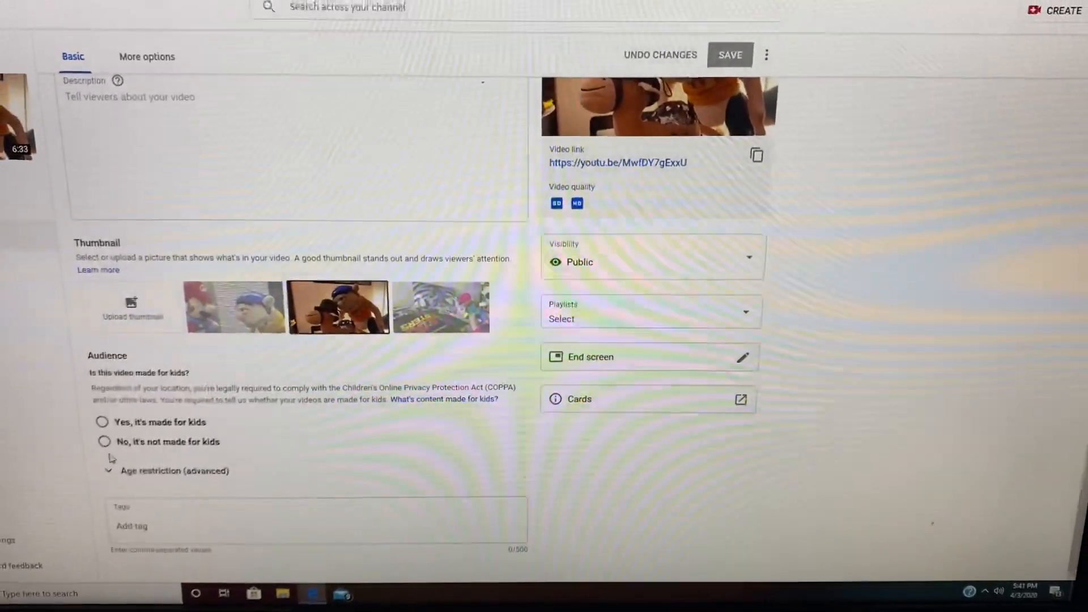
- Mark Jeffy goes to Dubai! as 'No, it's not made for kids'
left_click(103, 450)
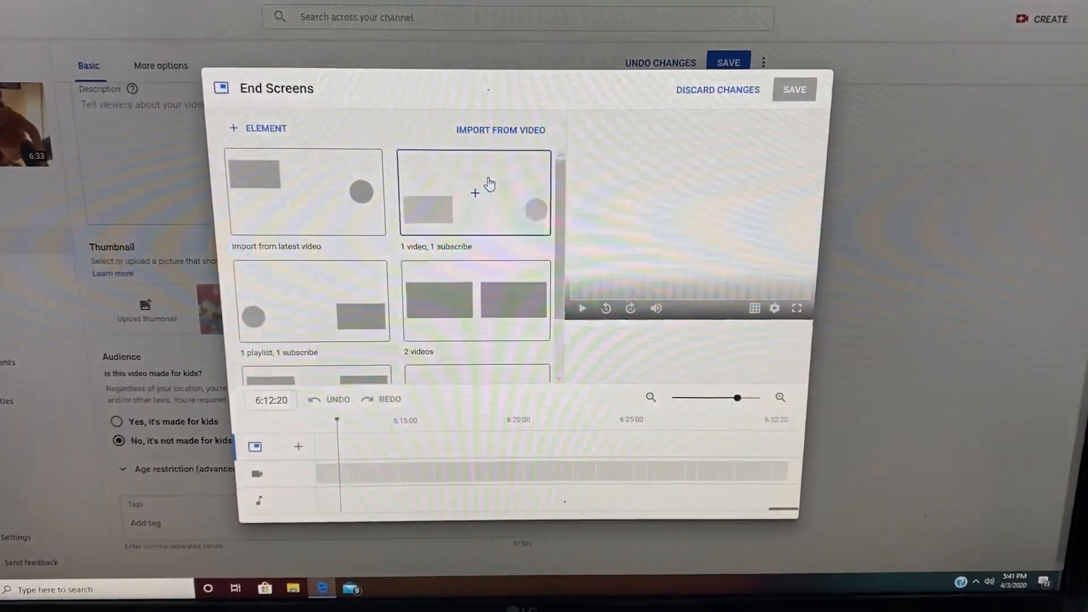
- Apply the '1 video, 1 subscribe' end screen template with a specific video, then save
left_click(474, 192)
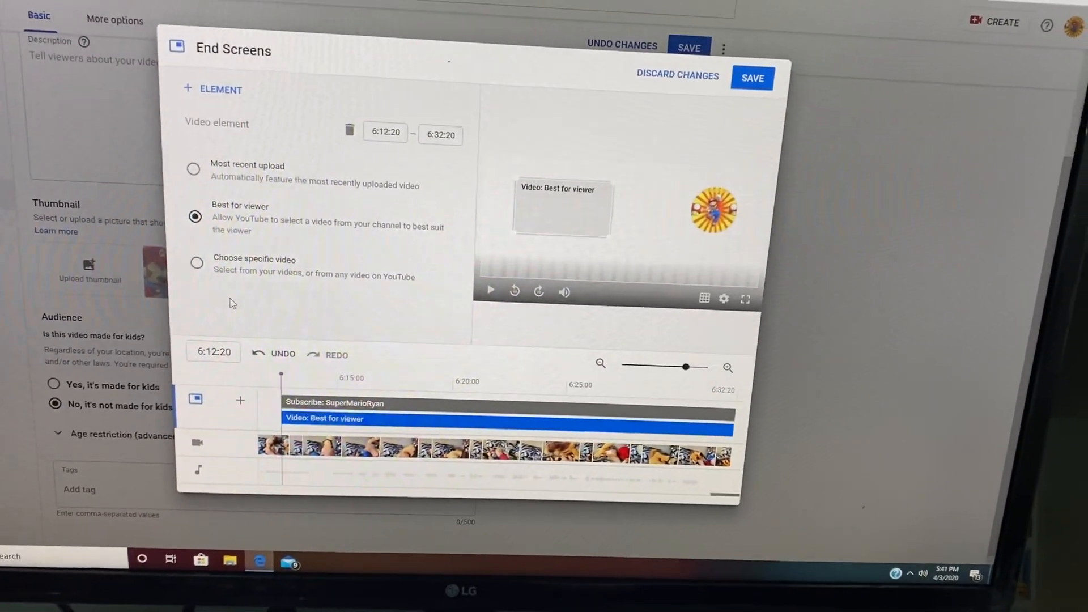
left_click(197, 262)
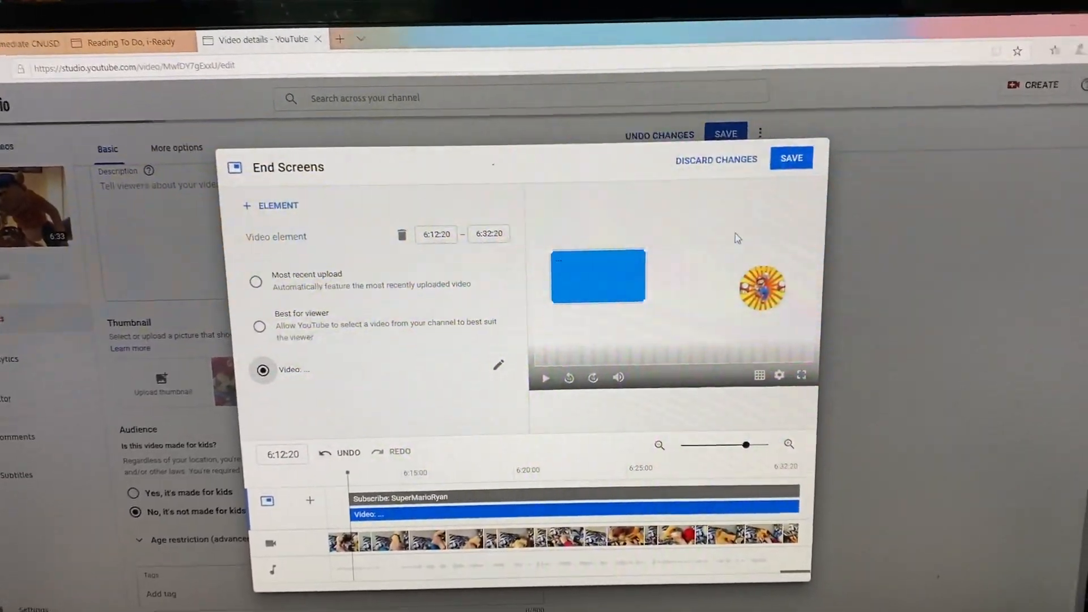
left_click(791, 158)
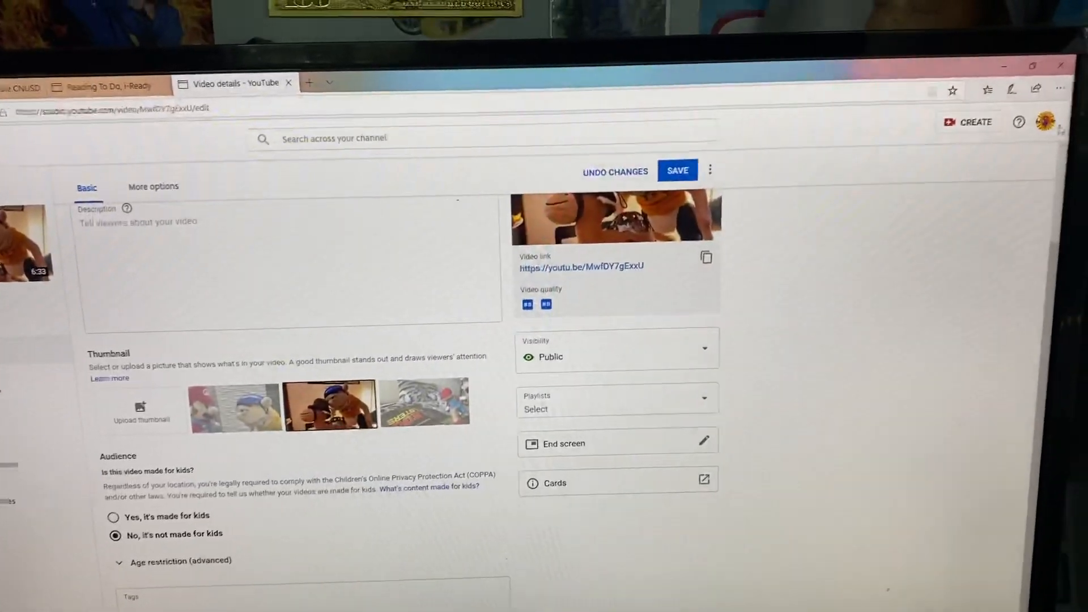
- Save the video details, stay on the page, then play Jeffy goes to Dubai! from the channel
left_click(1048, 121)
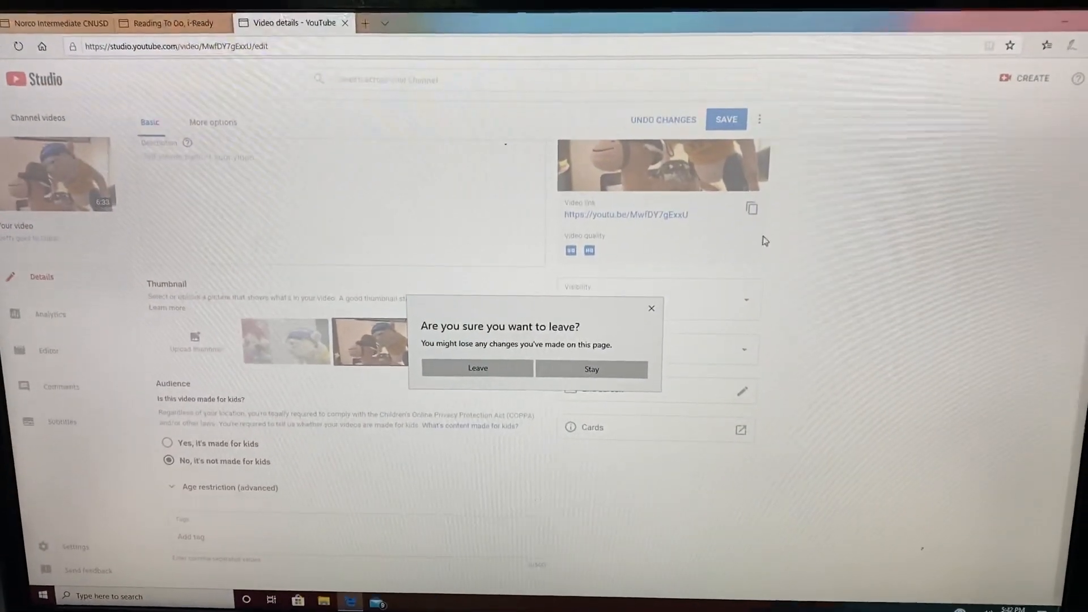
left_click(590, 368)
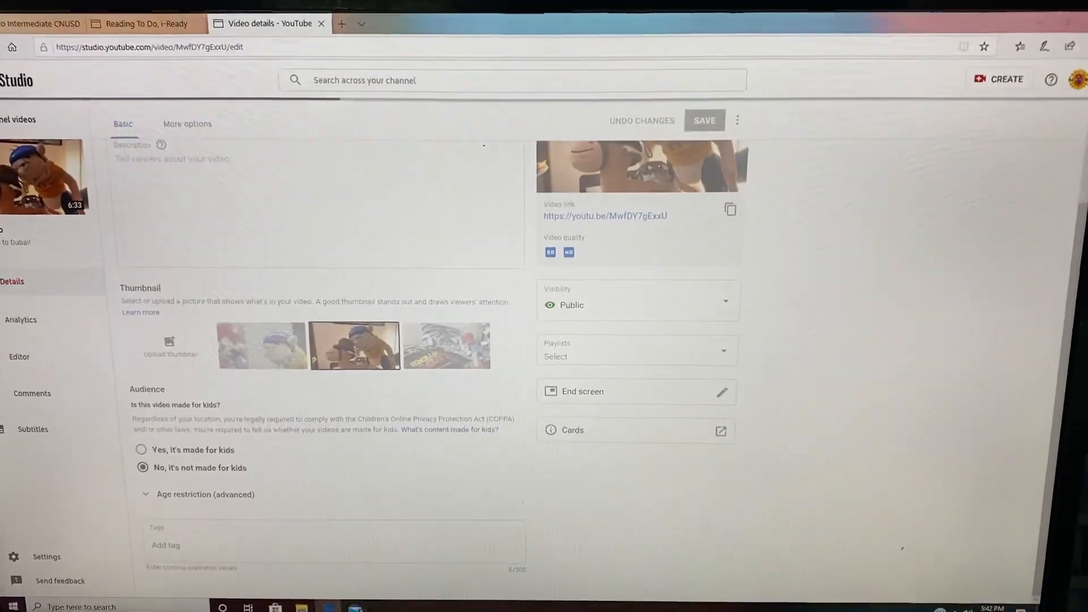
left_click(704, 120)
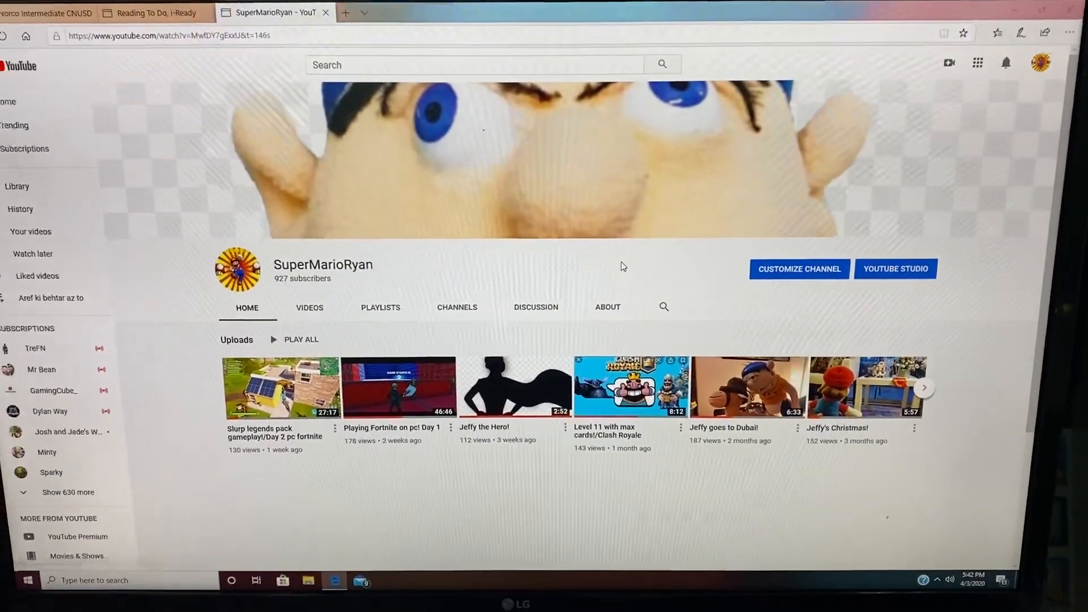
left_click(747, 387)
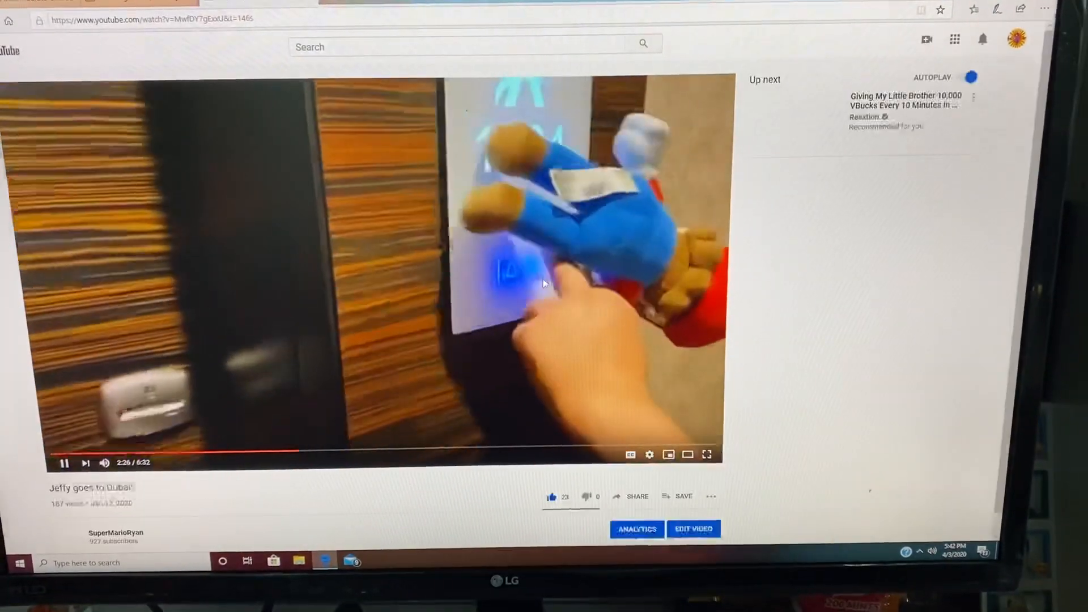